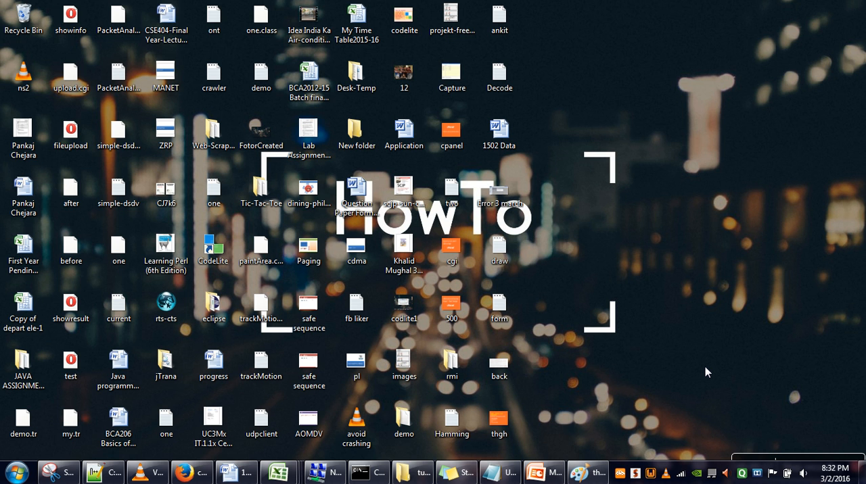
mouse_move(629, 396)
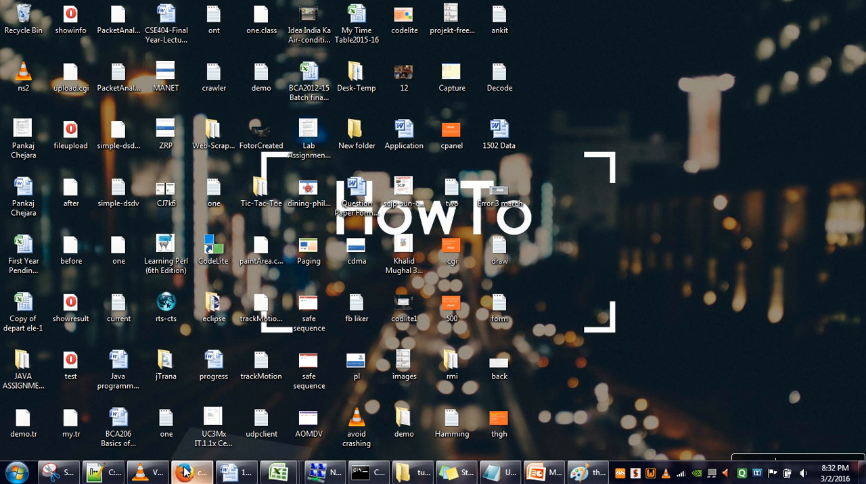
Go to the cPanel home page and launch File Manager on public_html
left_click(191, 470)
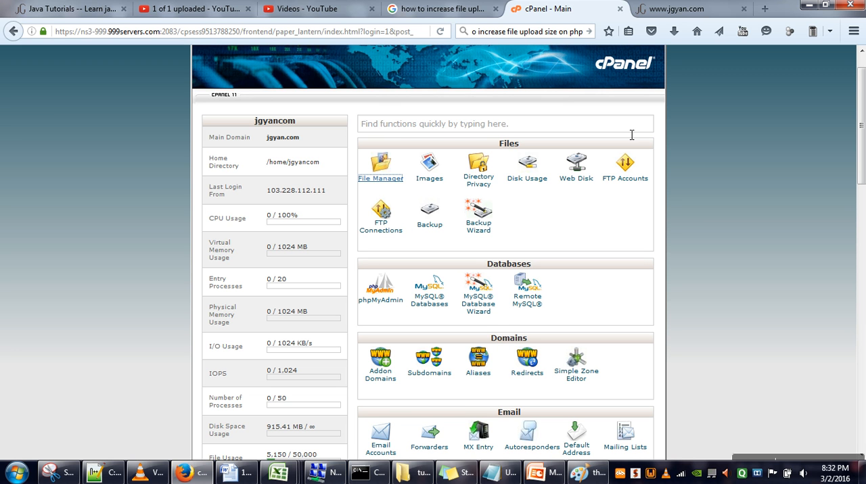
mouse_move(763, 117)
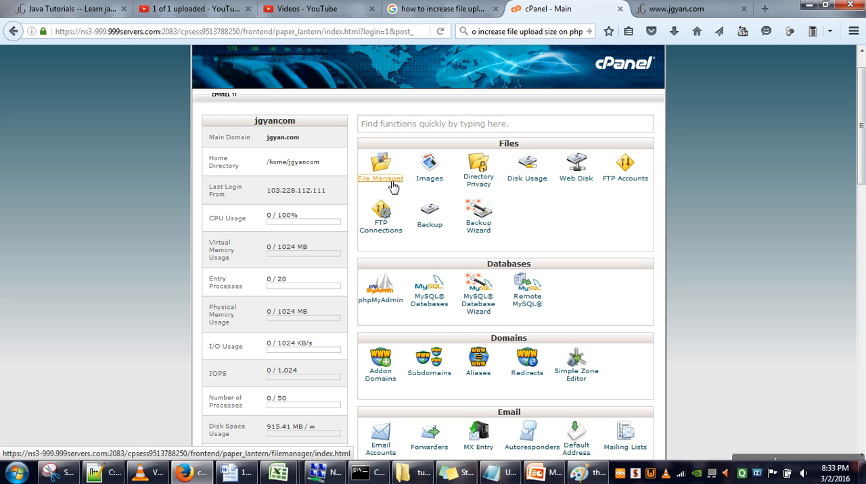
left_click(380, 168)
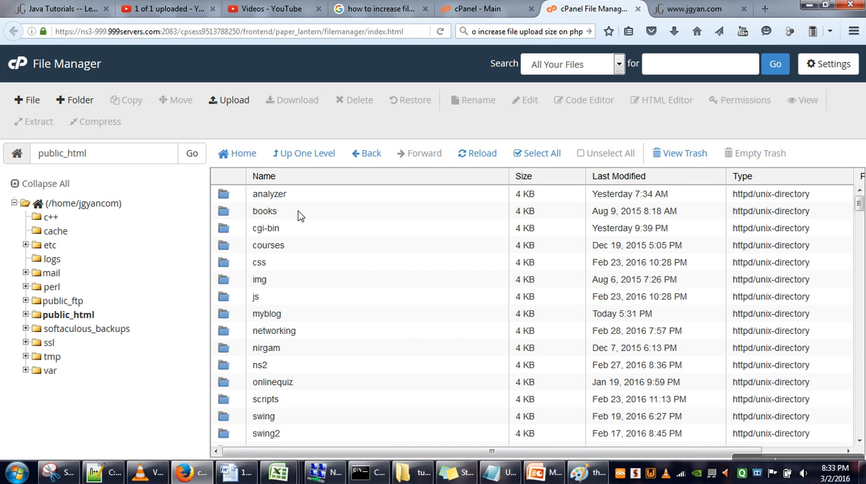
mouse_move(152, 387)
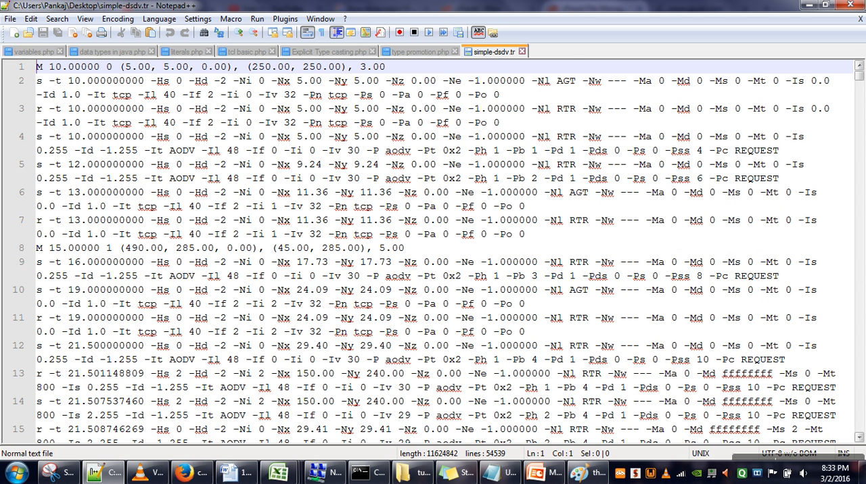
Start a blank document with the line 'upload_file_maxsize = 20M'
left_click(15, 32)
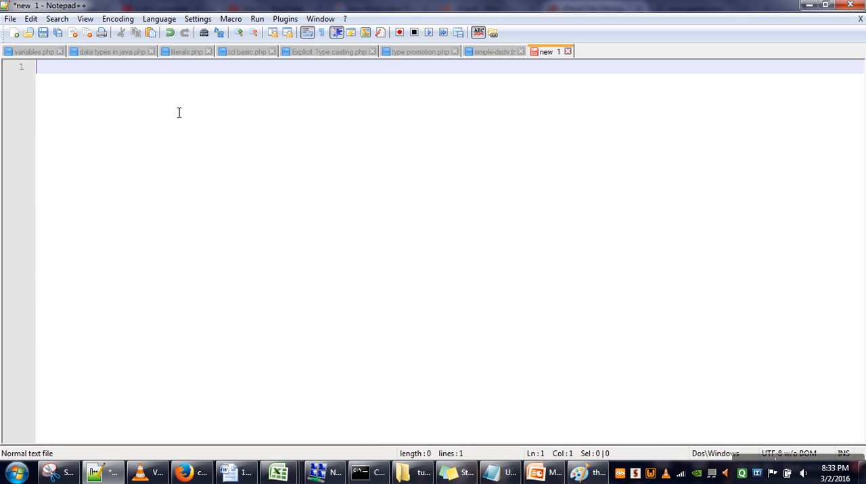
type("upload_")
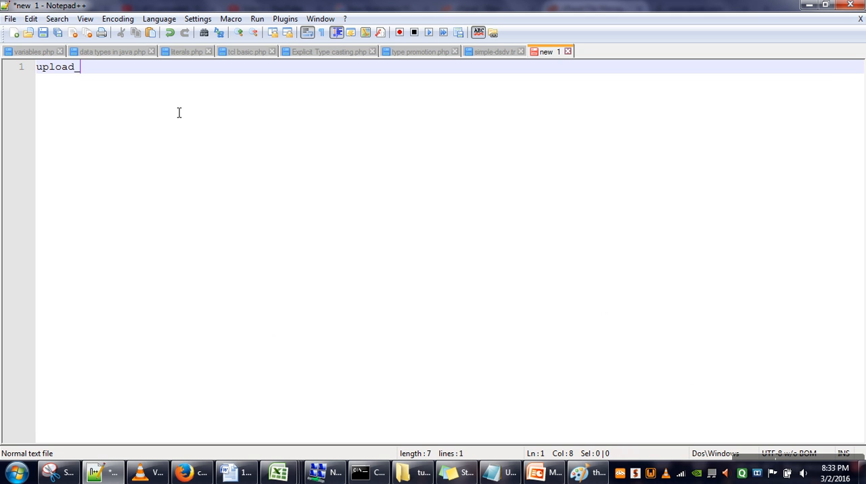
type("file_")
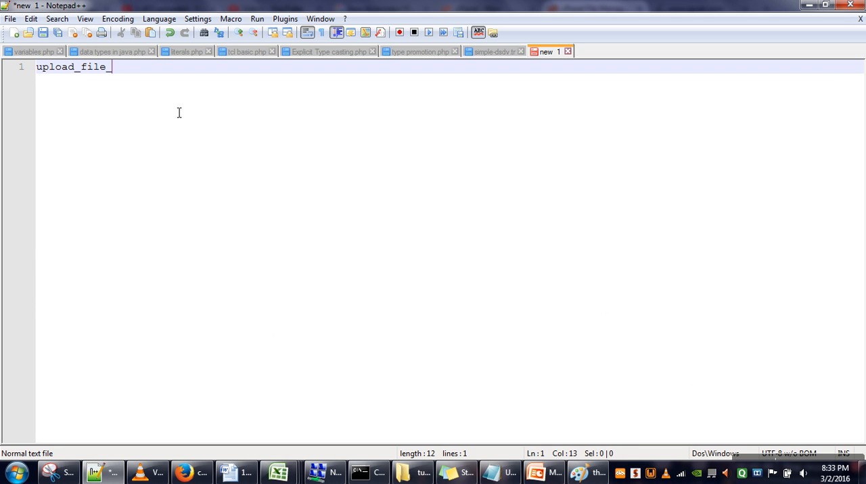
type("maxsize")
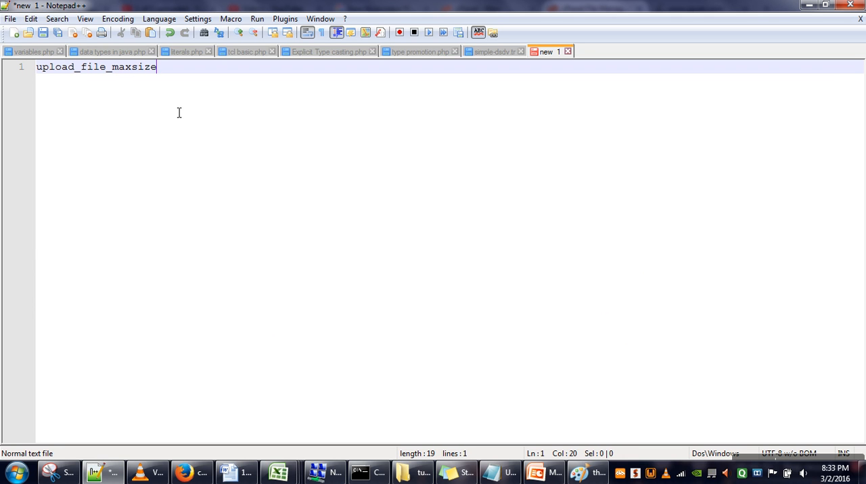
type("=")
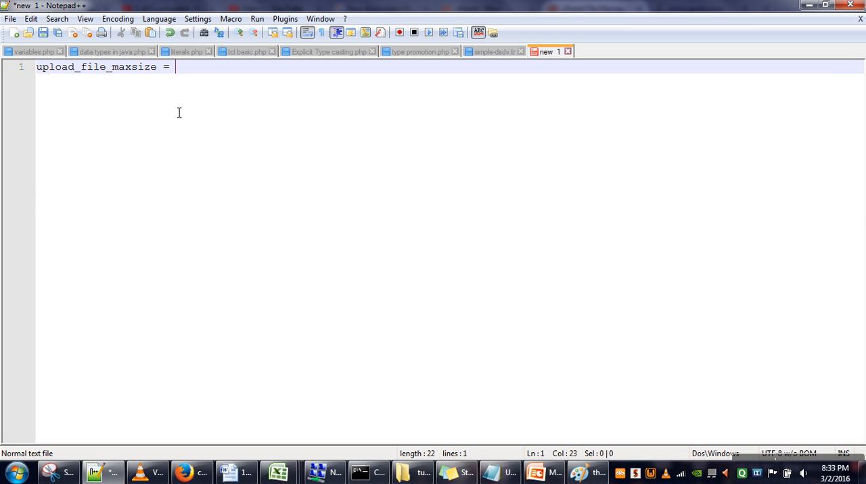
type("20M")
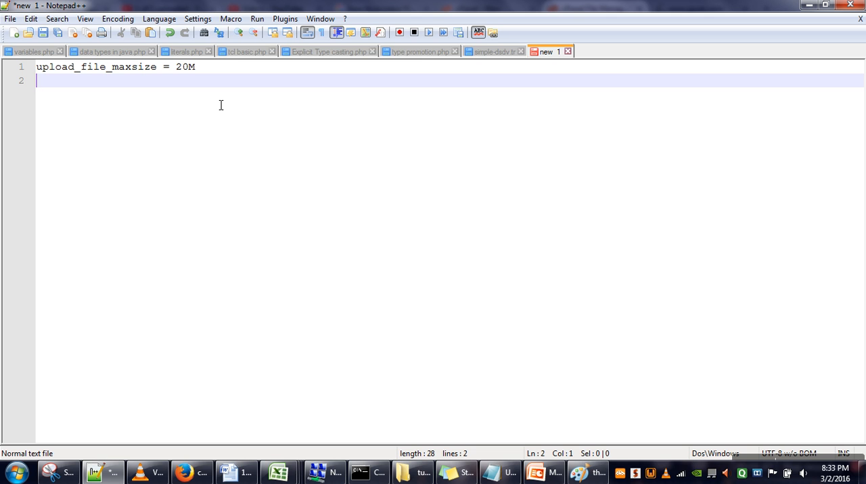
Add a second line 'post_max_size = 20 M'
type("post_")
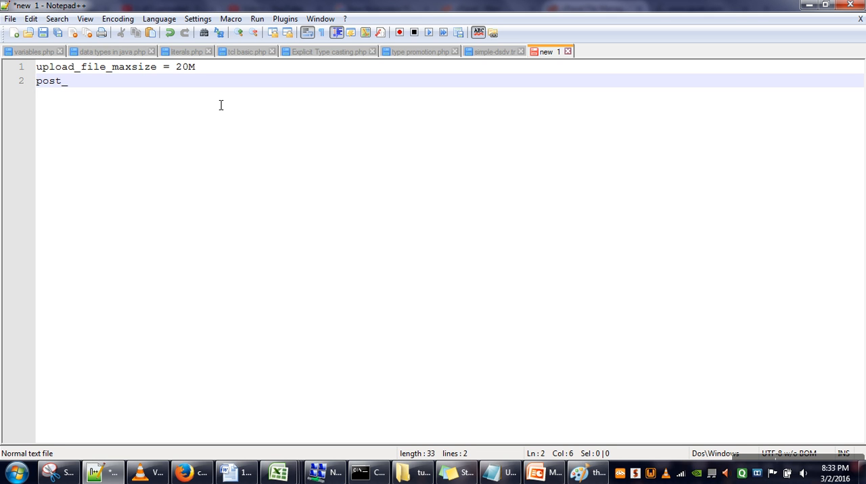
type("max_")
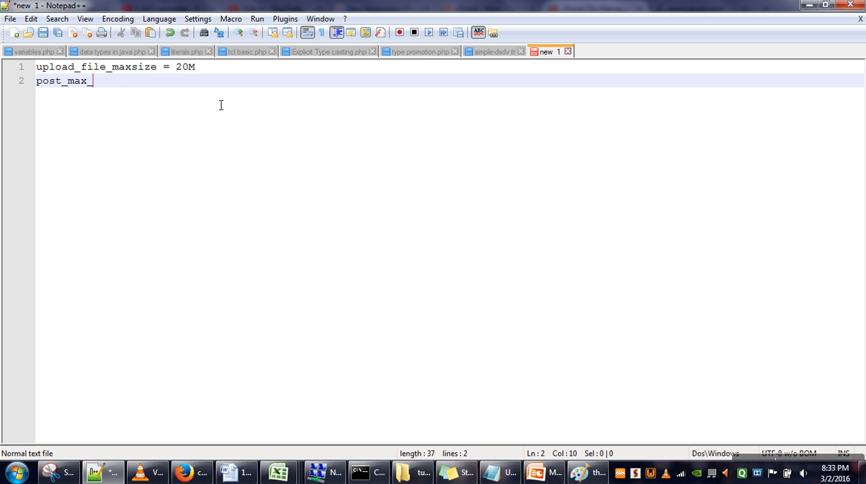
type("size =")
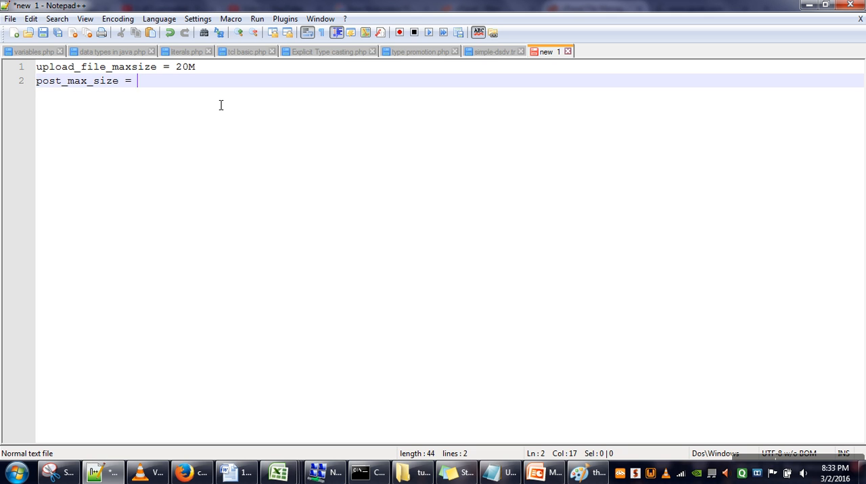
type("20 M")
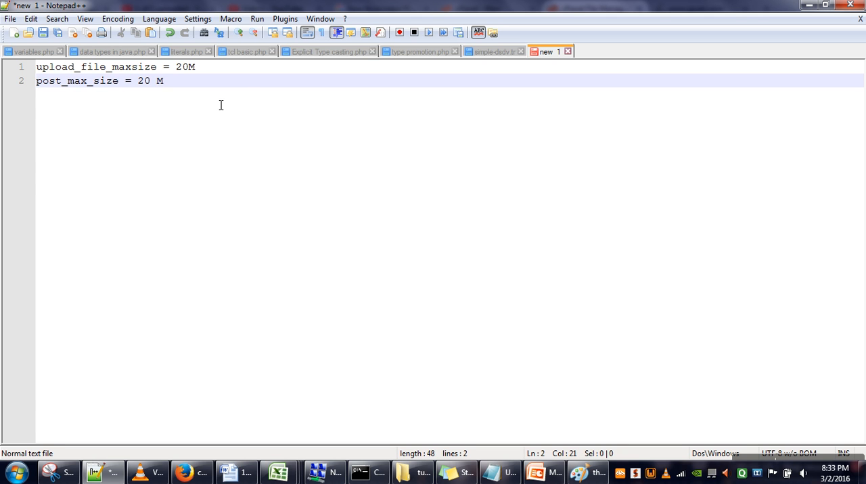
mouse_move(213, 129)
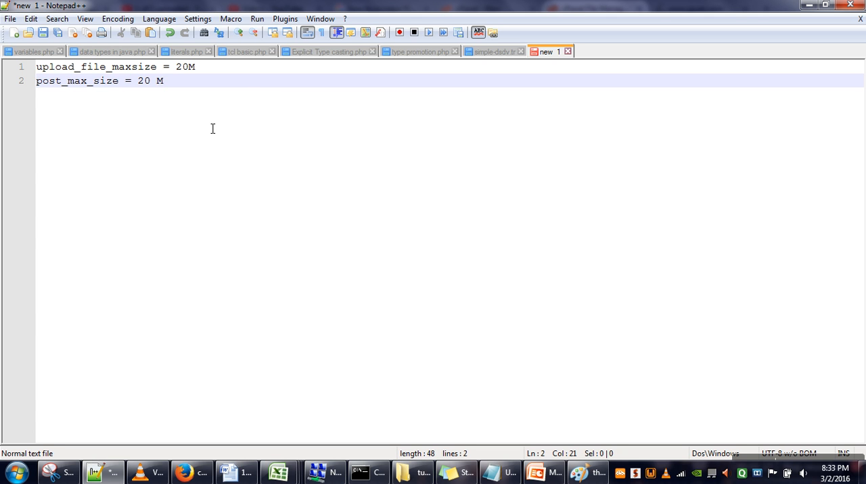
mouse_move(226, 86)
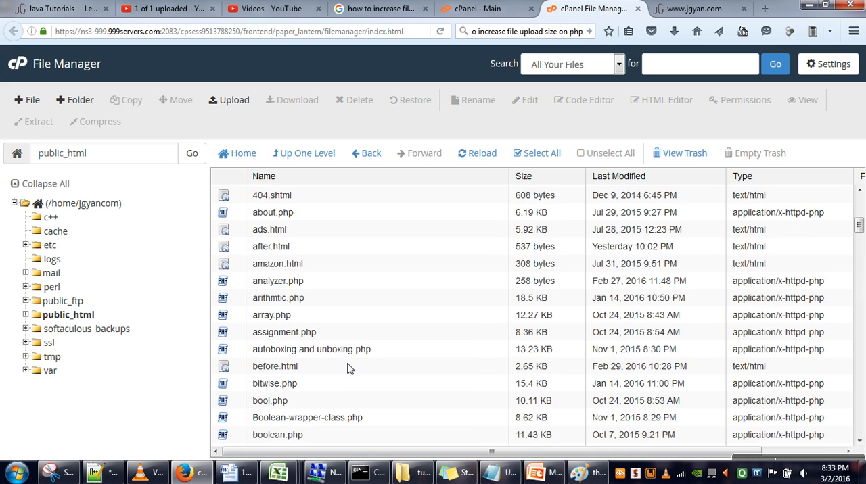
Scroll the public_html listing to php.ini and bring it up for editing
scroll("down", 3)
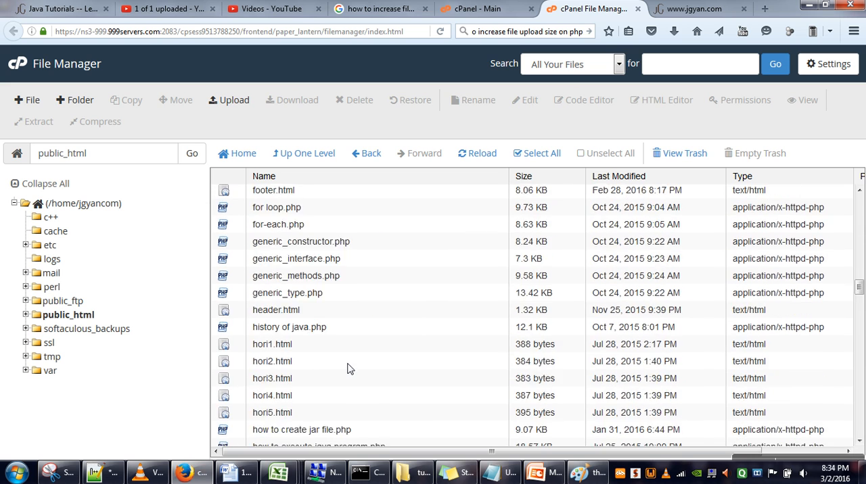
scroll("down", 3)
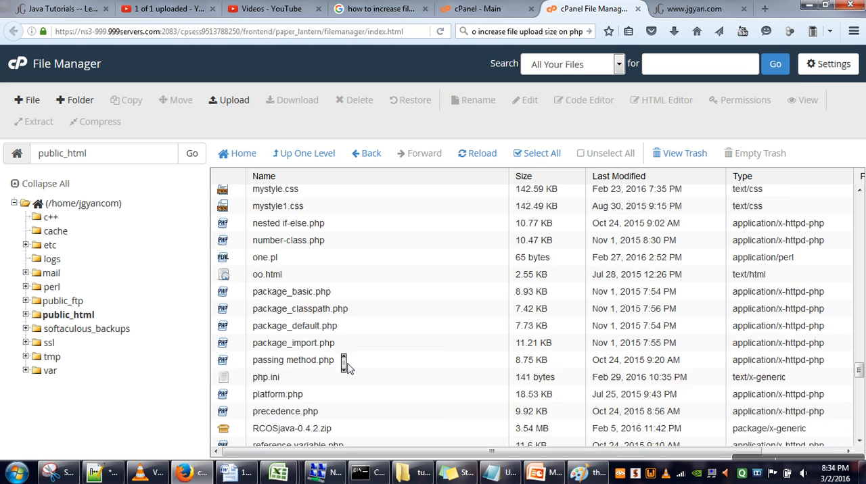
scroll("down", 3)
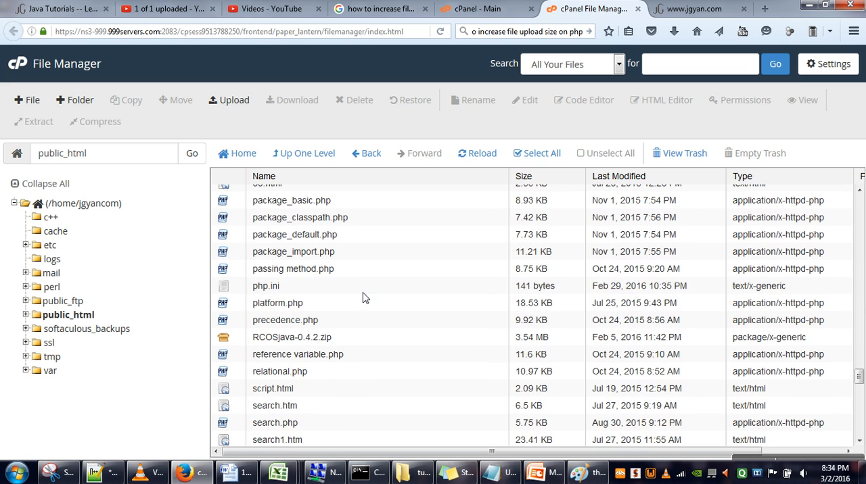
left_click(266, 285)
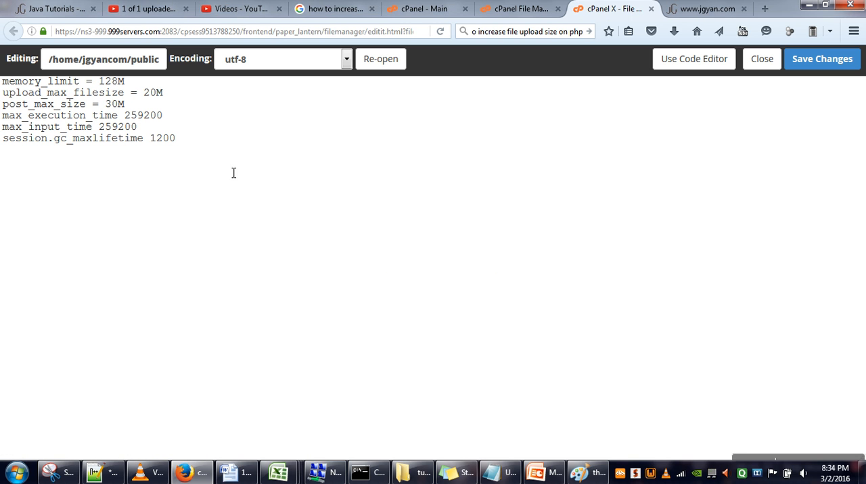
mouse_move(143, 111)
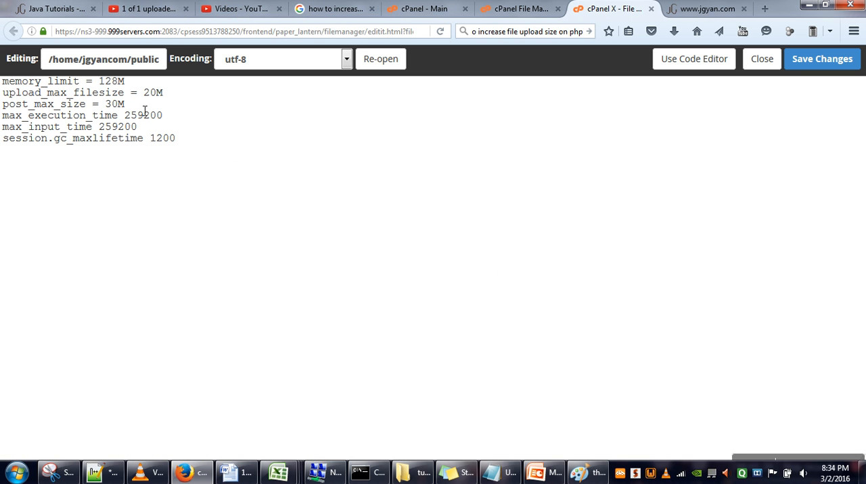
Review php.ini's upload_max_filesize 20M and post_max_size 30M lines, then return to Notepad++
left_click_drag(3, 92, 125, 103)
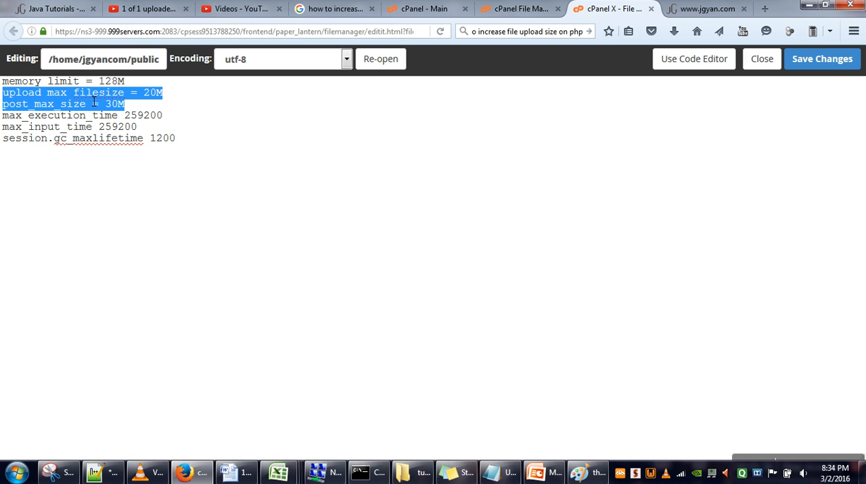
mouse_move(147, 113)
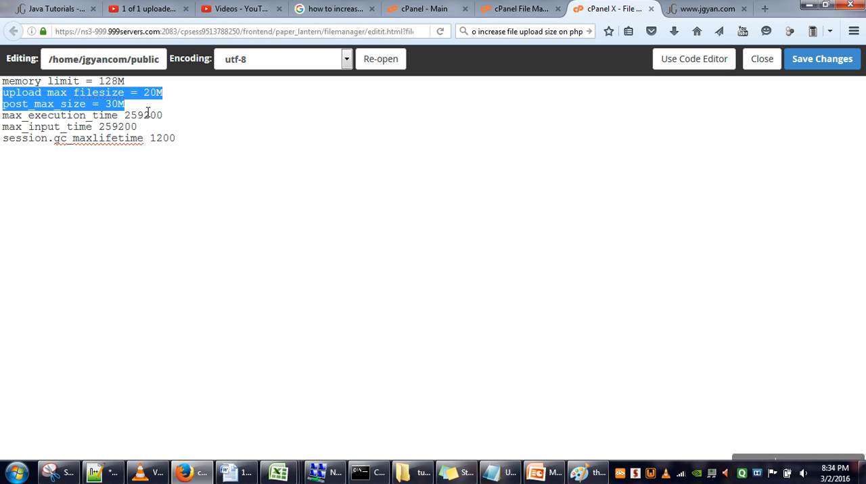
left_click(178, 105)
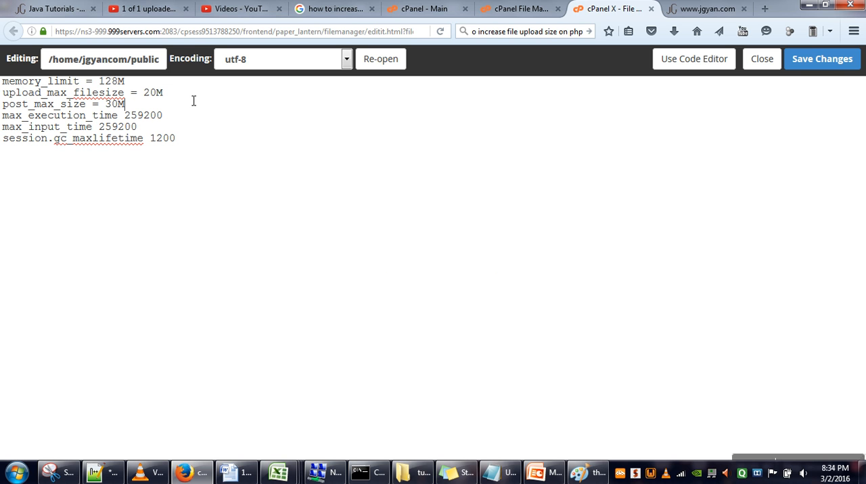
triple_click(61, 103)
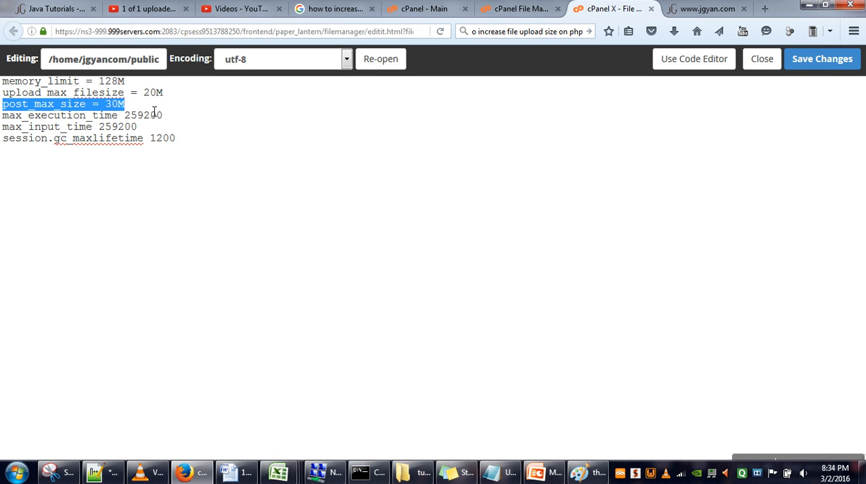
mouse_move(142, 111)
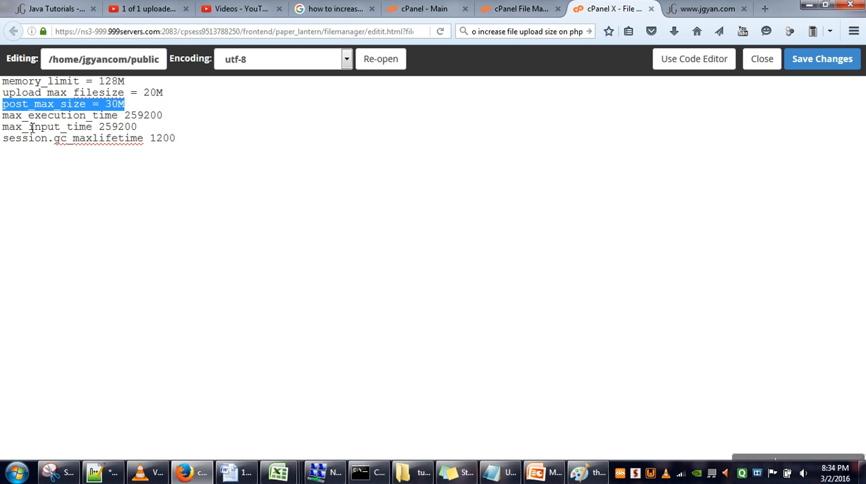
mouse_move(142, 115)
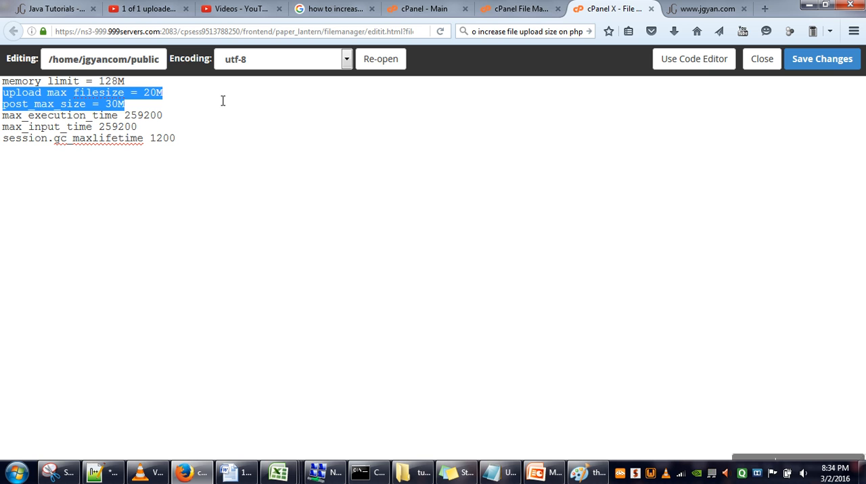
mouse_move(520, 9)
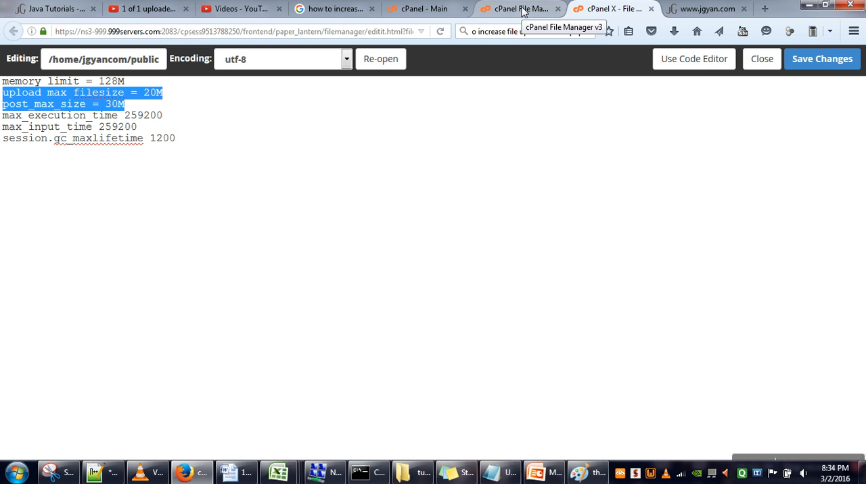
left_click(761, 60)
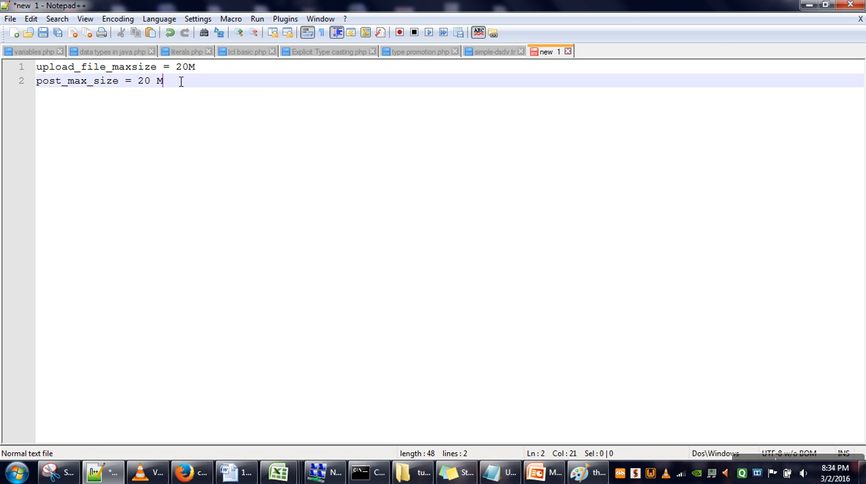
Replace the notes with the single line '<?php echo phpinfo();?>'
key("ctrl+a")
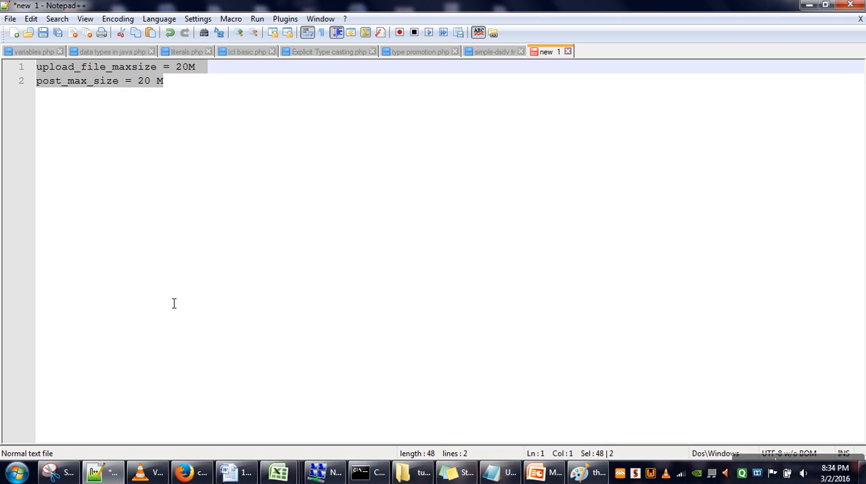
type("<?php p")
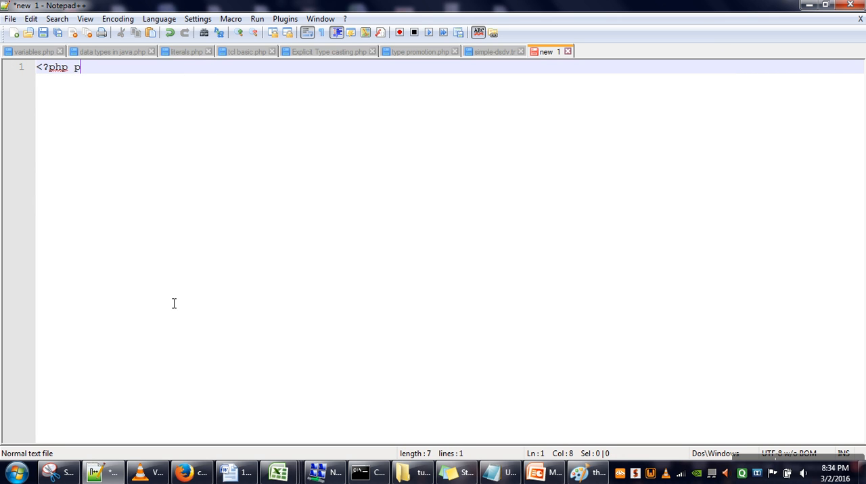
type("cho php")
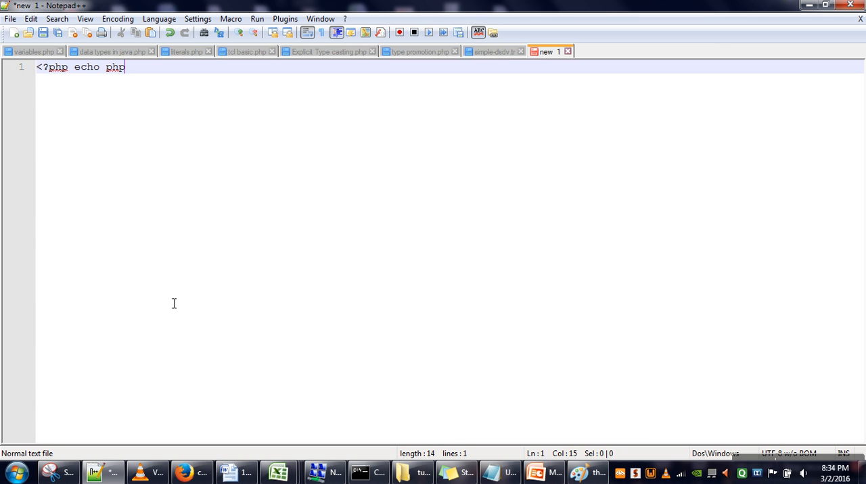
type("info();?>")
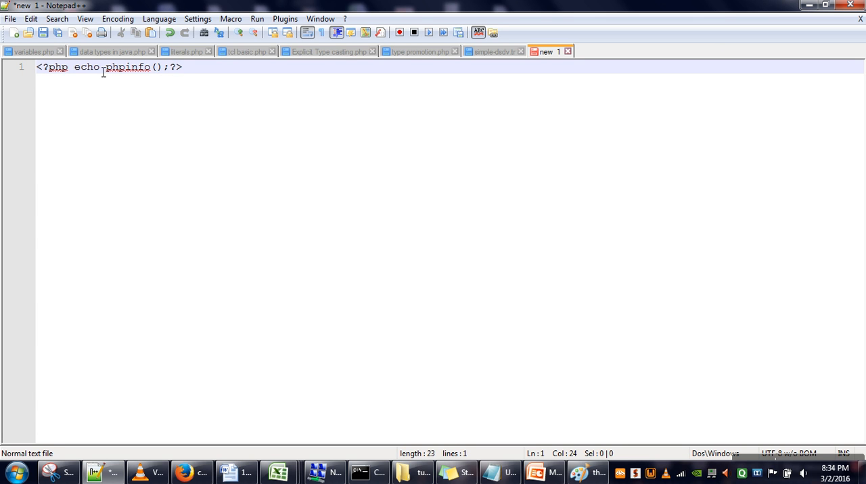
mouse_move(151, 92)
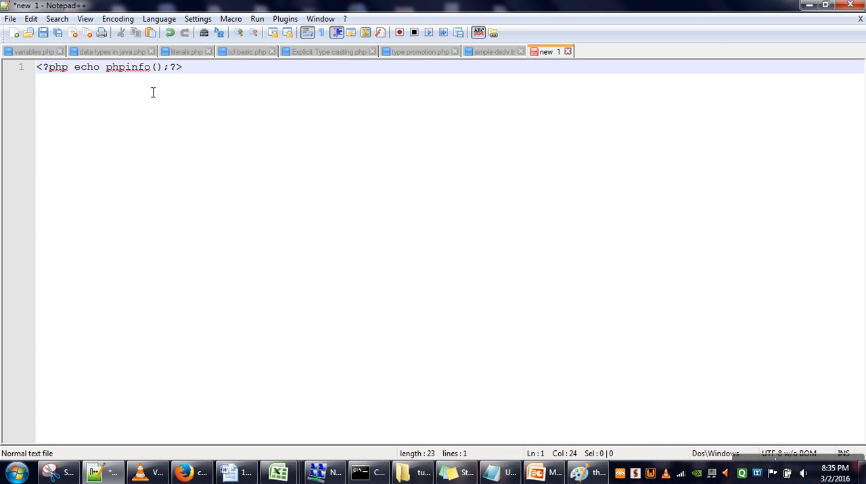
mouse_move(169, 70)
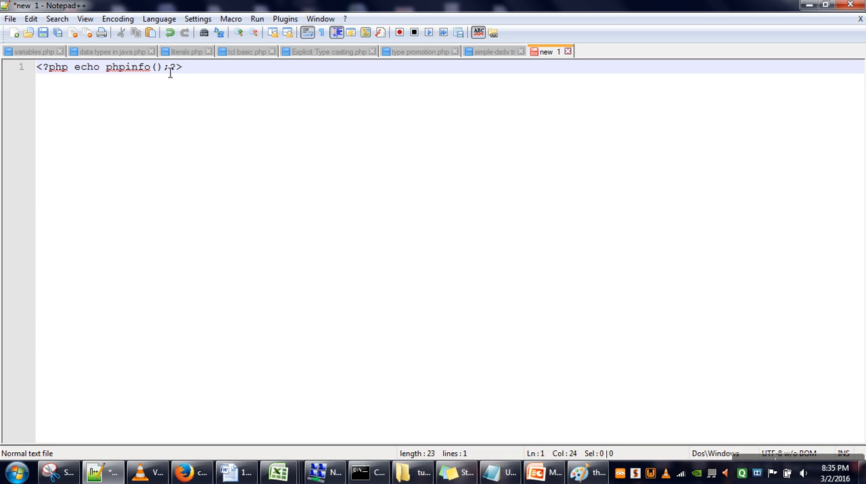
mouse_move(43, 46)
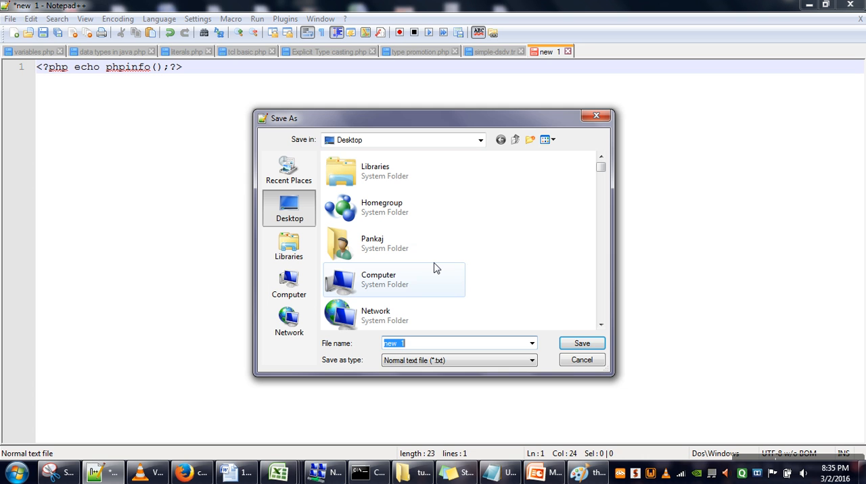
Save the script to the Desktop as one.php
type("one.php")
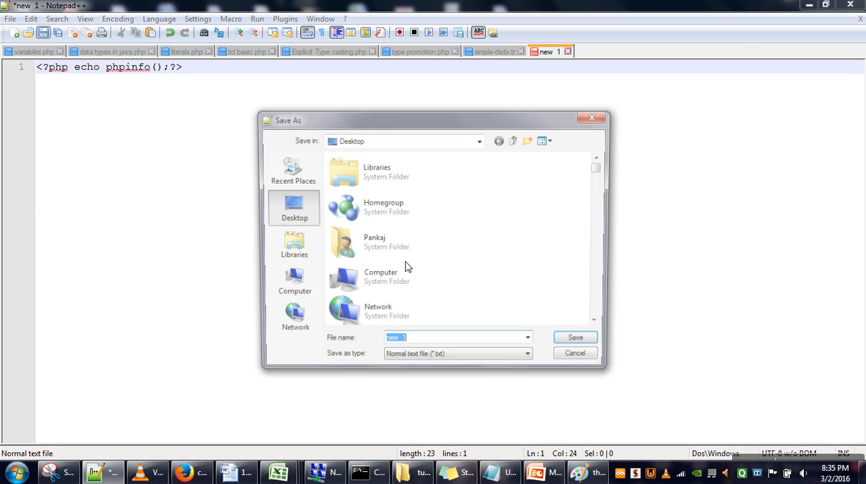
left_click(573, 339)
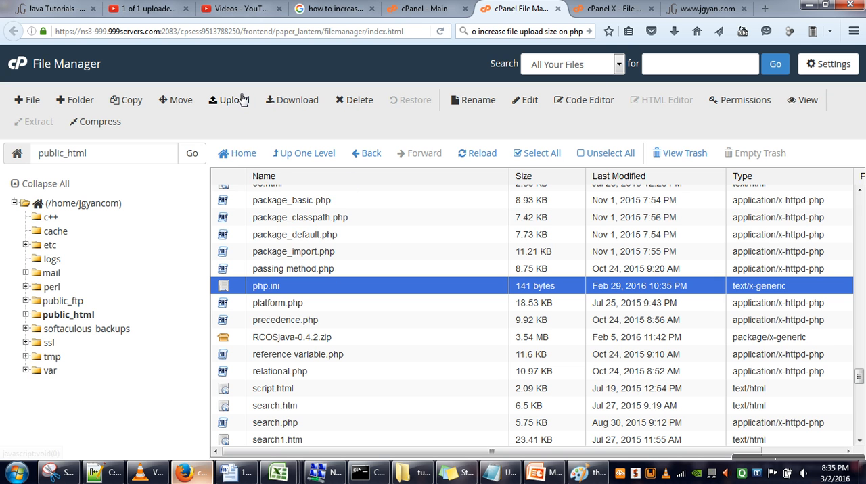
Upload one.php from the Desktop into public_html, then head to a browser tab for the site
left_click(229, 100)
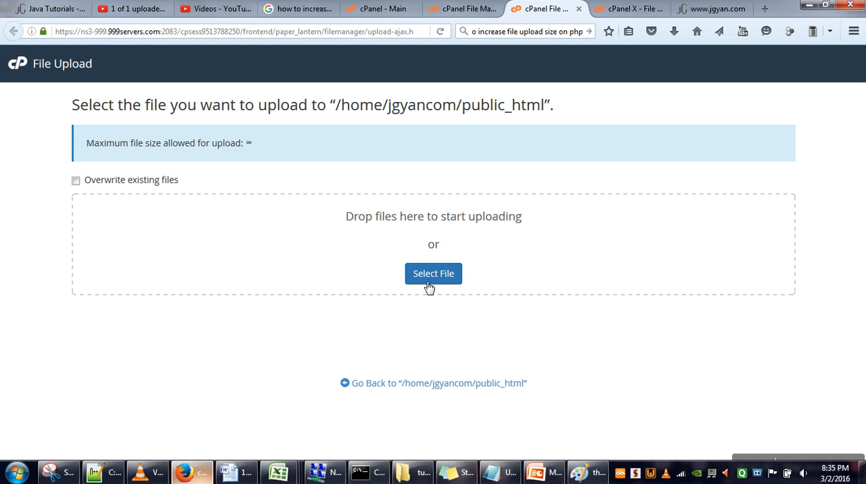
left_click(433, 274)
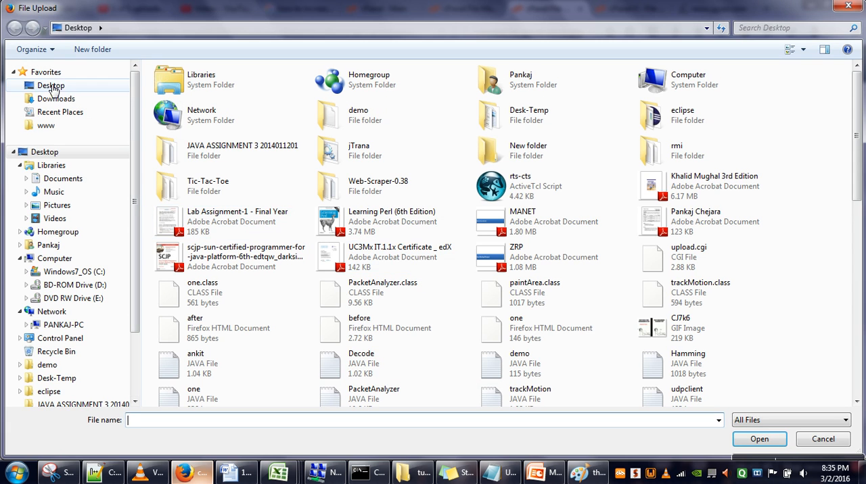
left_click(552, 328)
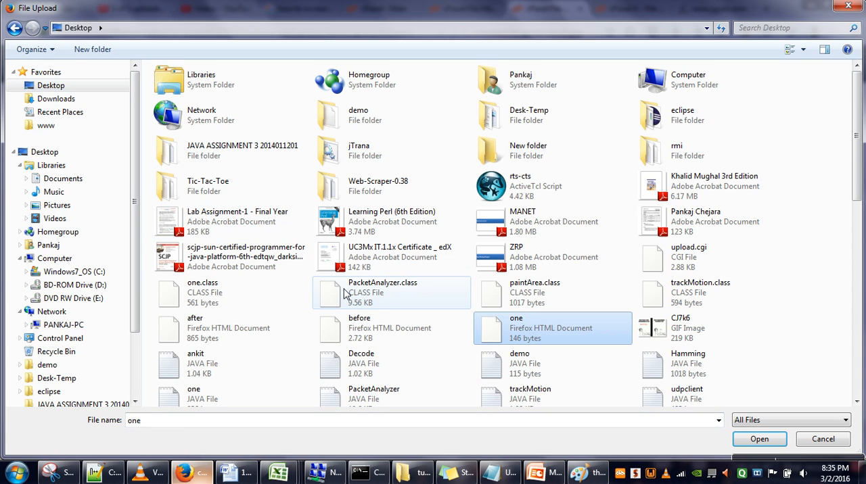
mouse_move(381, 306)
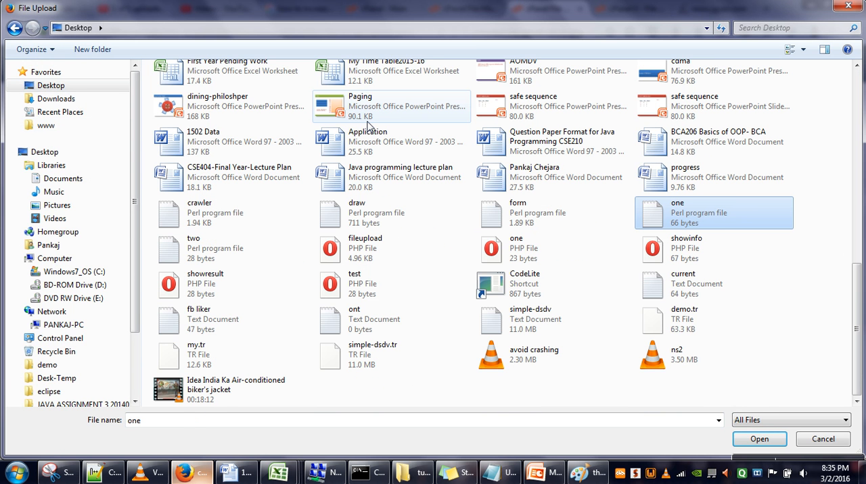
left_click(552, 249)
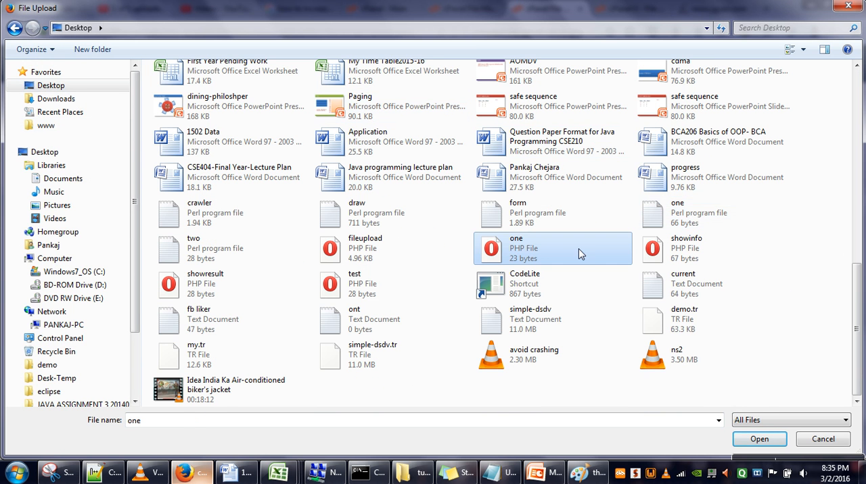
left_click(759, 439)
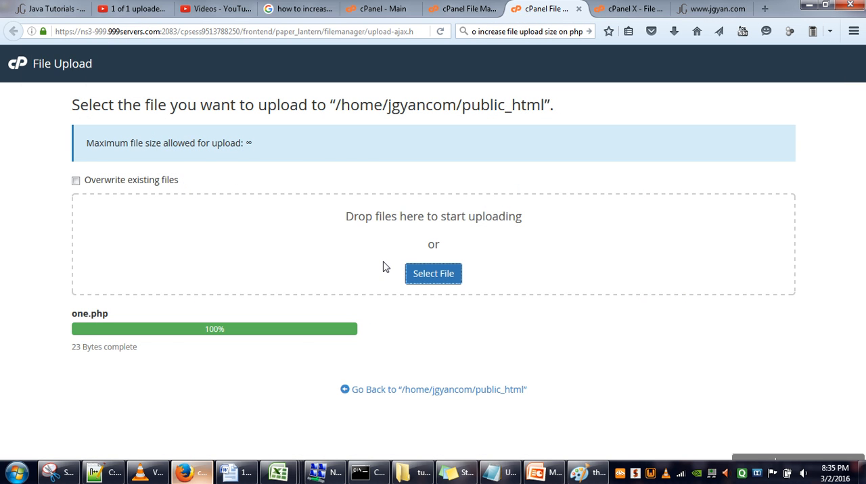
left_click(298, 9)
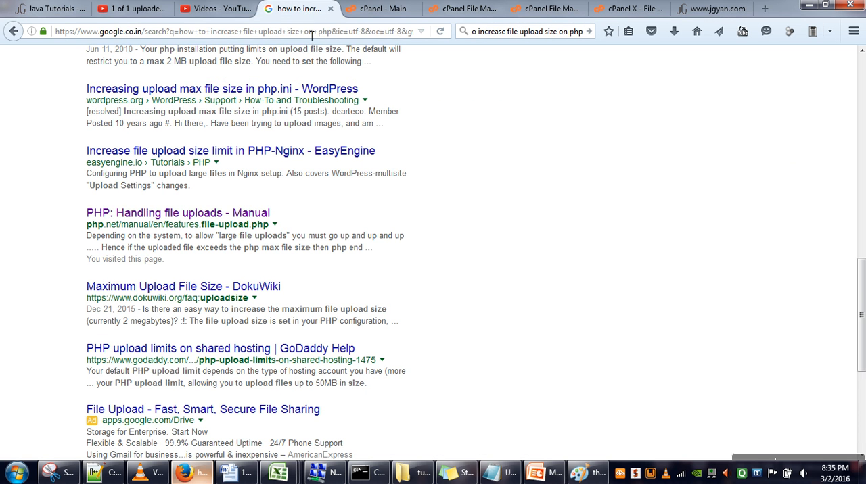
left_click(237, 31)
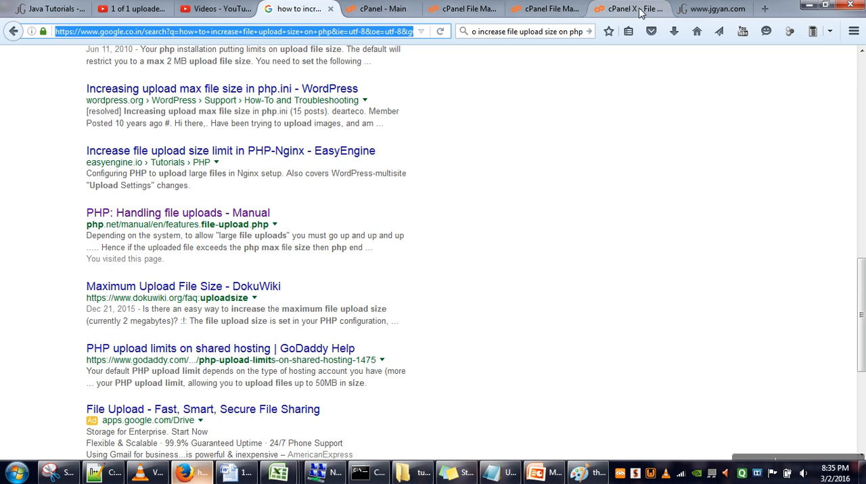
left_click(703, 9)
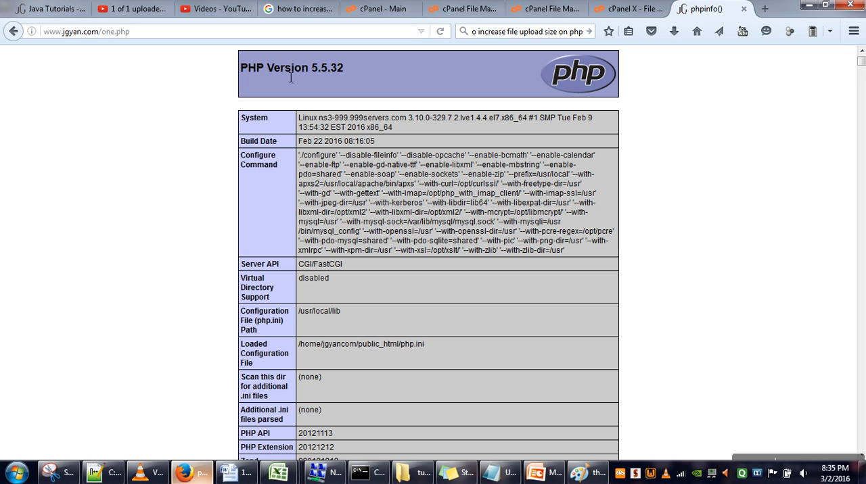
mouse_move(235, 111)
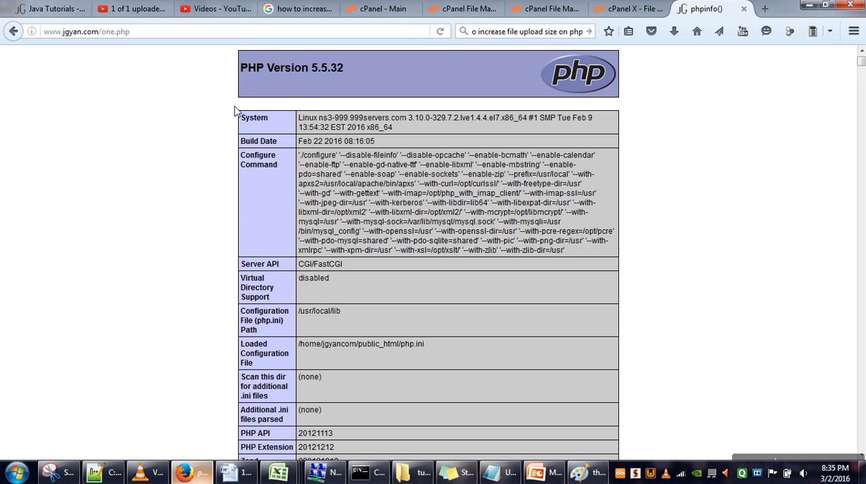
Scroll the phpinfo page toward the upload_max_filesize row reading 20M
scroll("down", 3)
type("upload_")
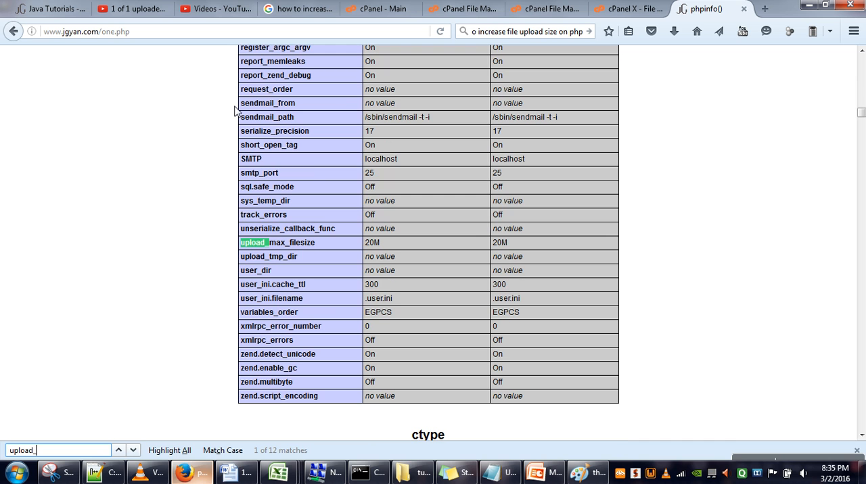
mouse_move(292, 250)
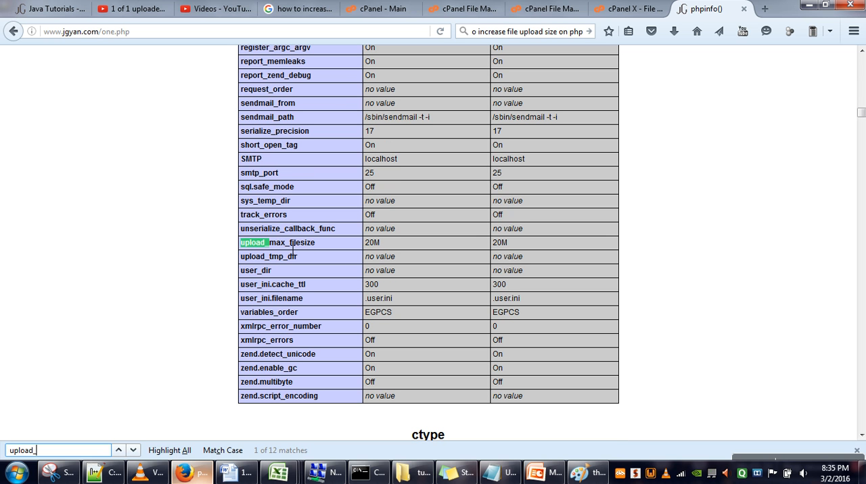
mouse_move(381, 245)
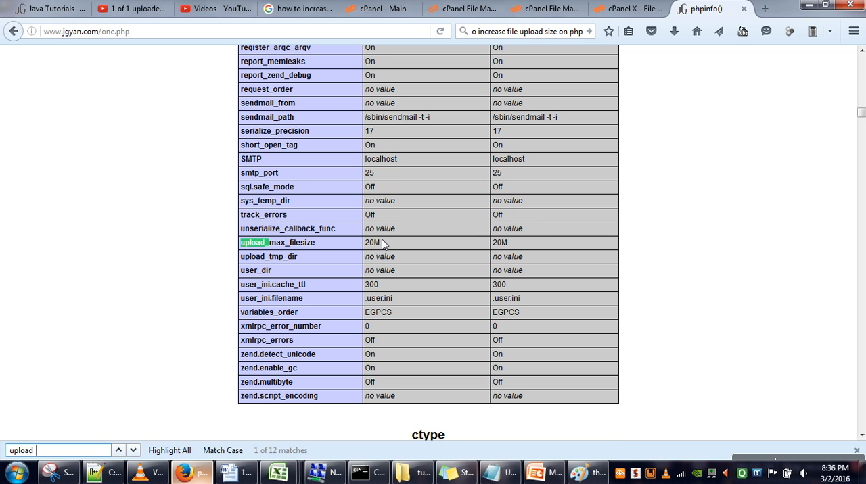
mouse_move(397, 249)
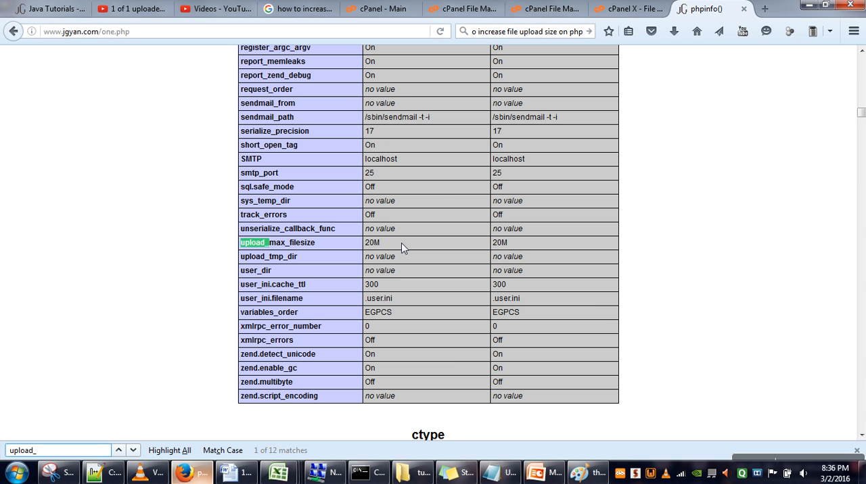
mouse_move(401, 203)
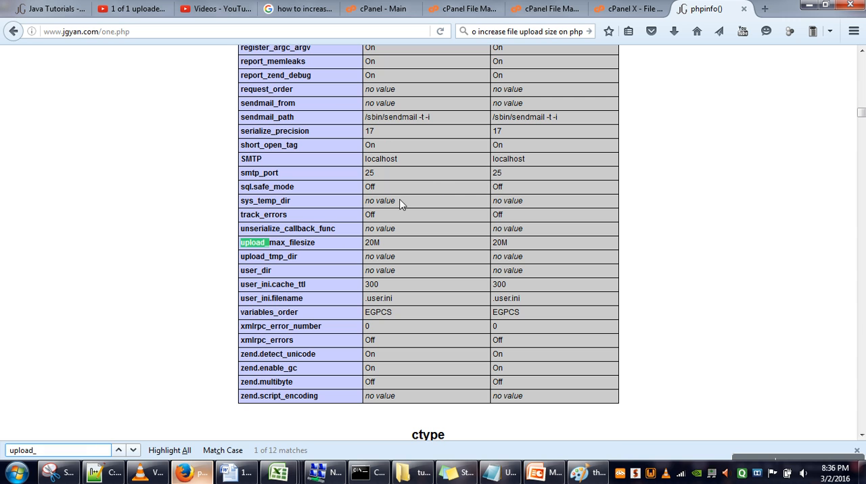